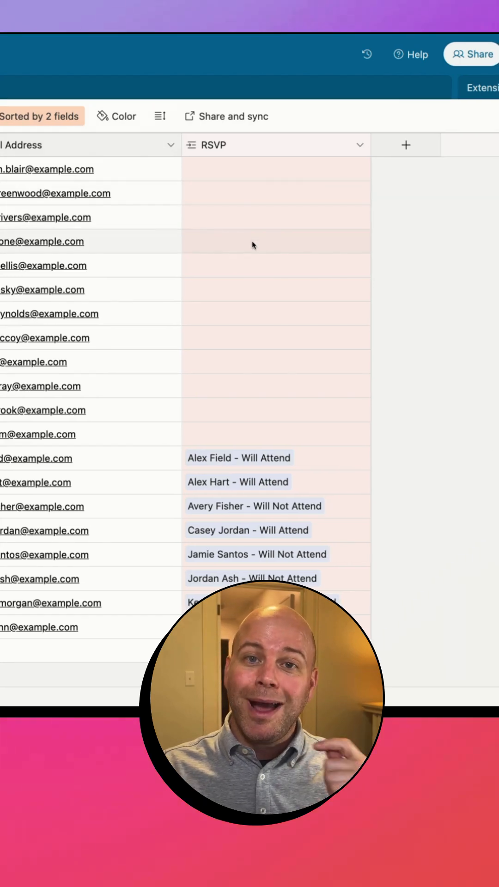
pyautogui.moveTo(179, 214)
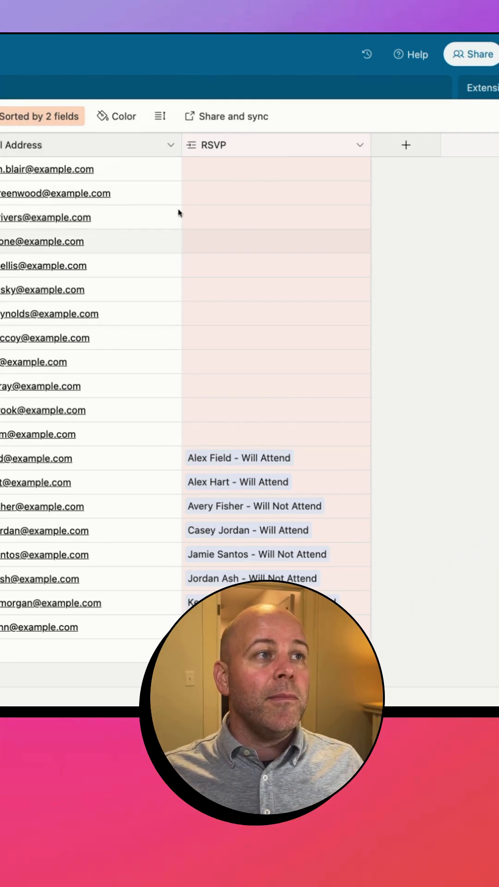
# Switch from the People table to the base's Automations view
pyautogui.click(203, 61)
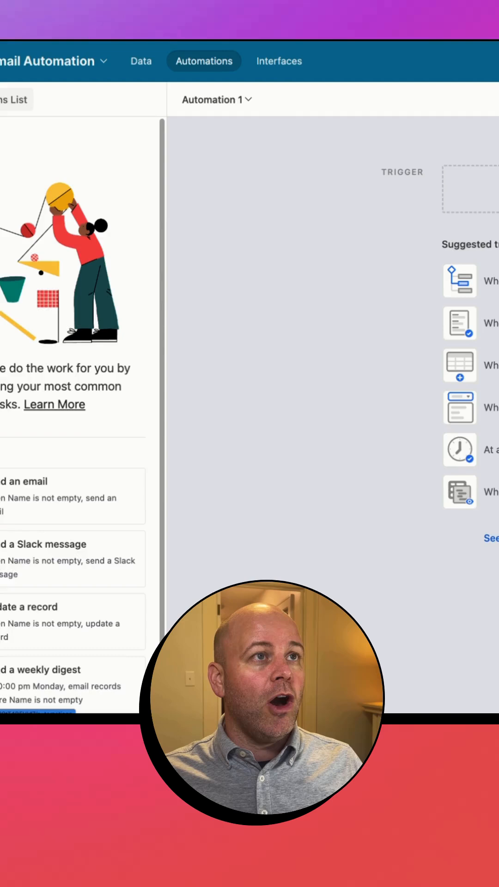
# Trigger the automation at a scheduled time, one-time at 11:00am, and test it successfully
pyautogui.click(159, 165)
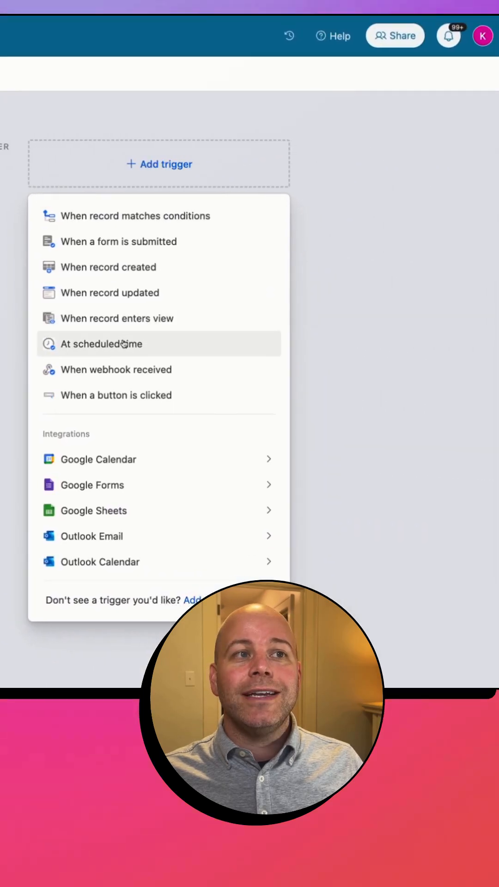
pyautogui.click(101, 344)
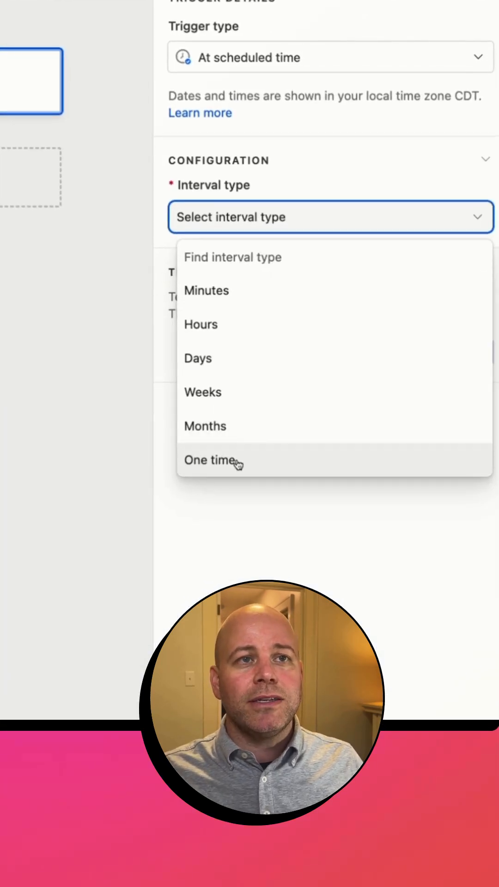
pyautogui.click(210, 460)
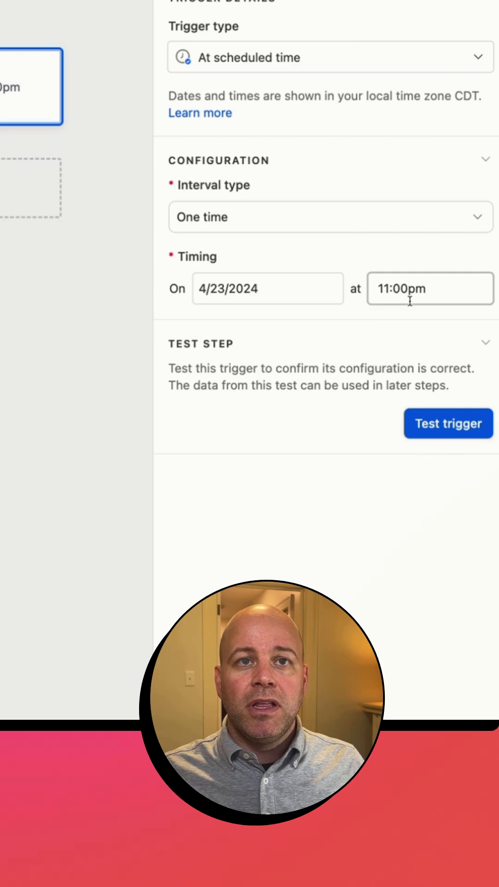
pyautogui.write('11:00am')
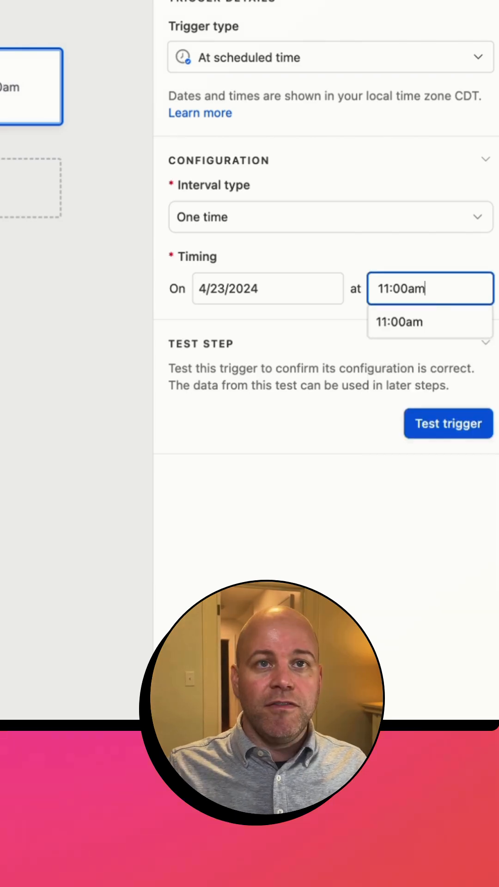
pyautogui.click(447, 424)
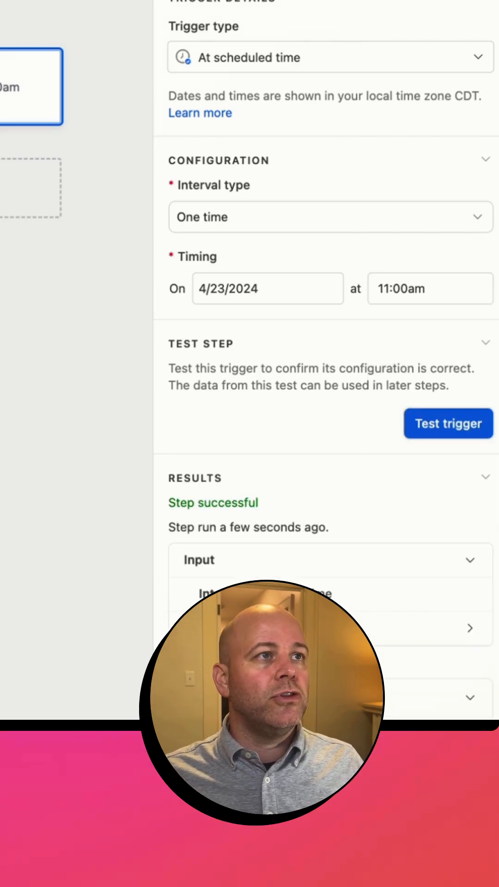
pyautogui.click(260, 119)
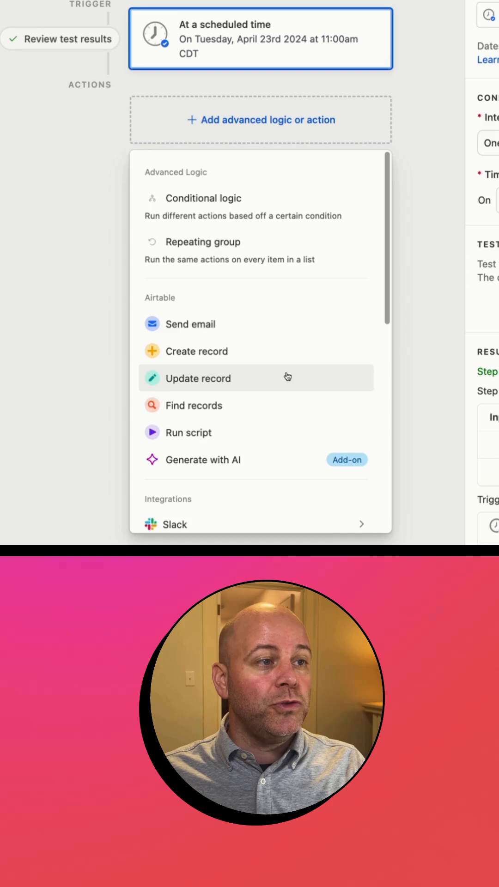
# Add a Find records step on People matching records where RSVP is empty
pyautogui.click(196, 404)
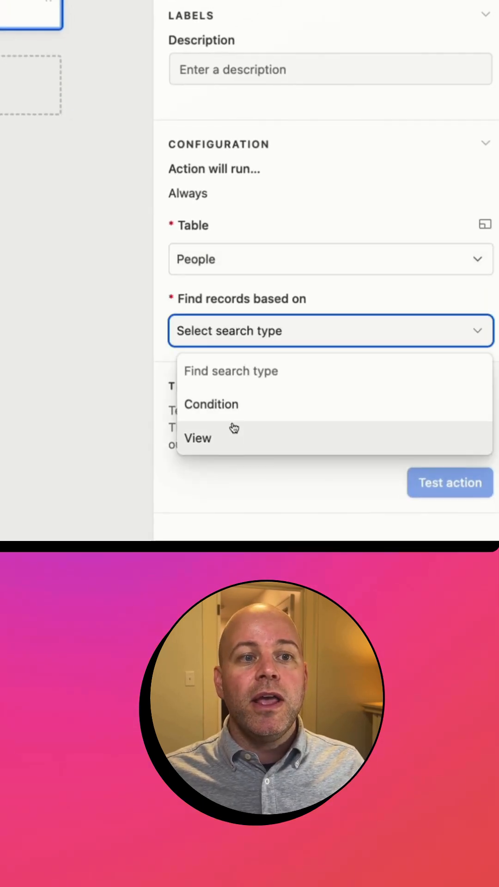
pyautogui.click(211, 404)
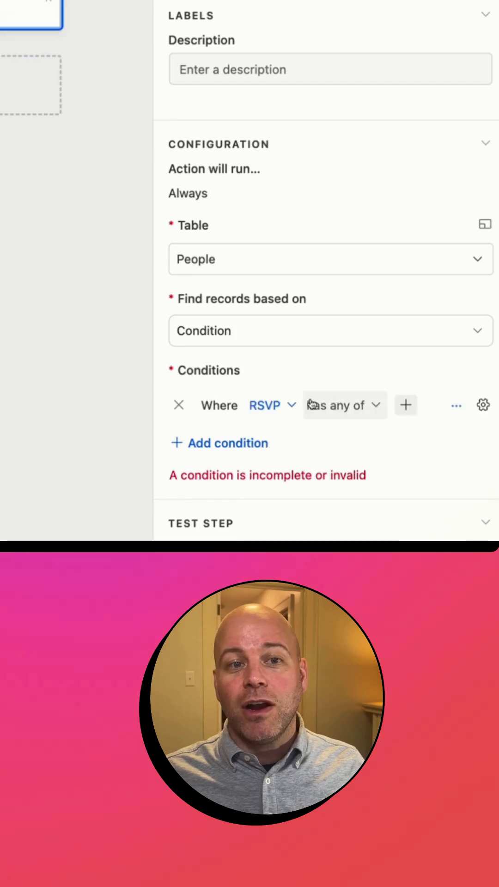
pyautogui.click(336, 405)
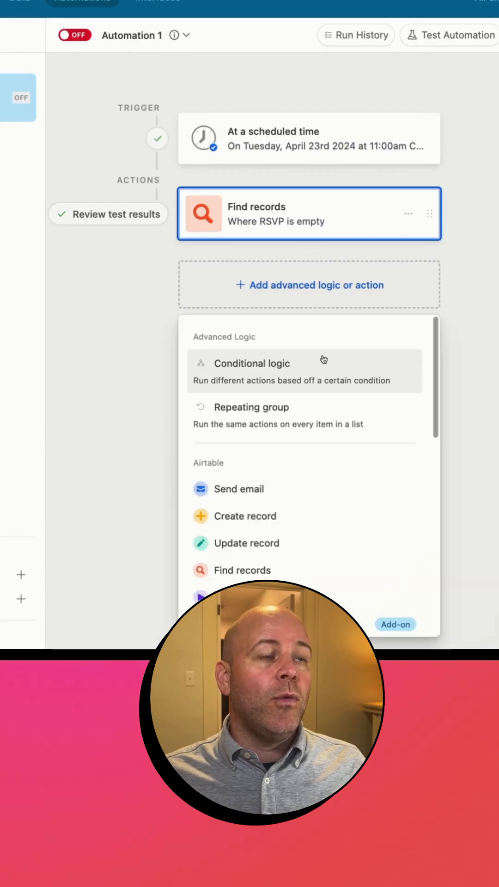
# Add a repeating group that iterates over the found records list
pyautogui.click(255, 407)
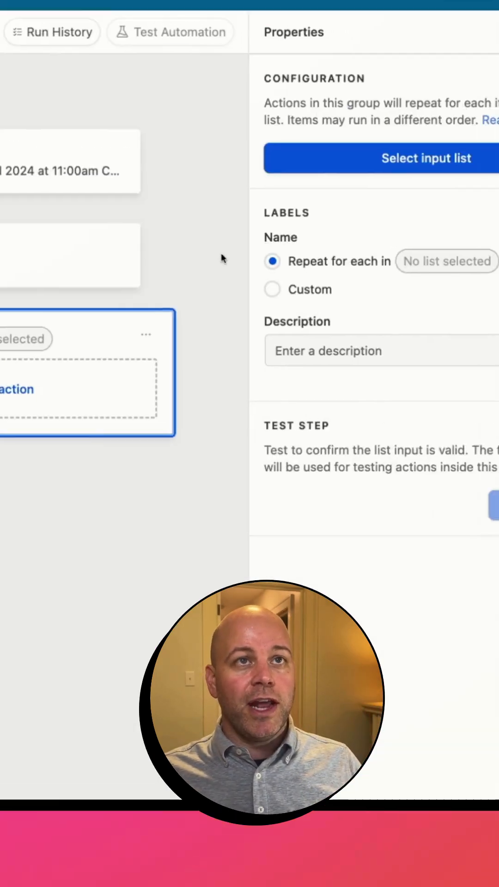
pyautogui.click(380, 157)
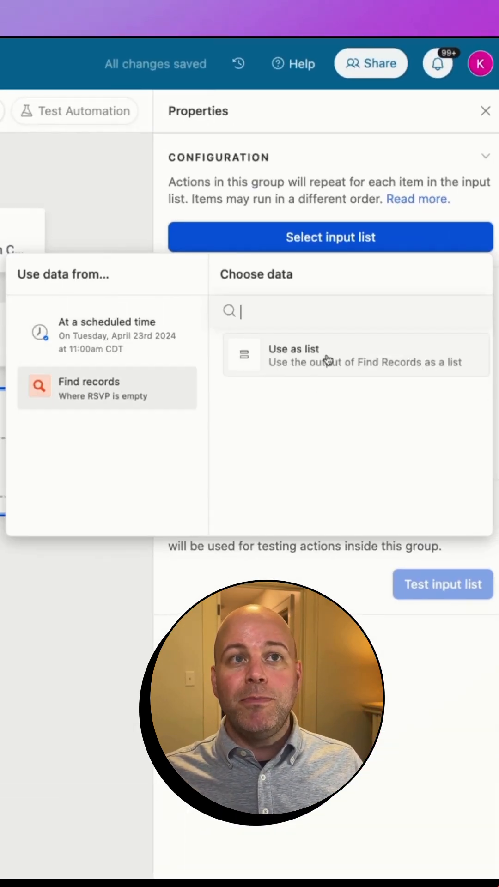
pyautogui.click(330, 355)
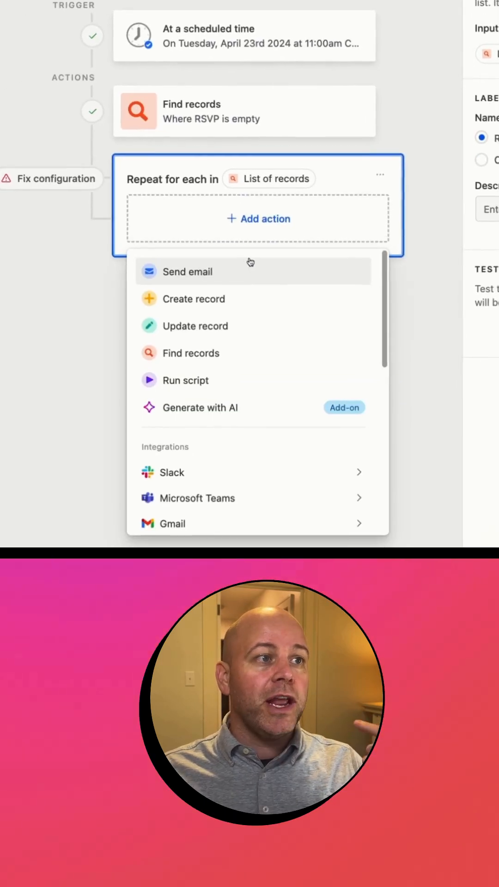
# Add a Send email action in the group addressed to the current item's Email Address
pyautogui.click(188, 272)
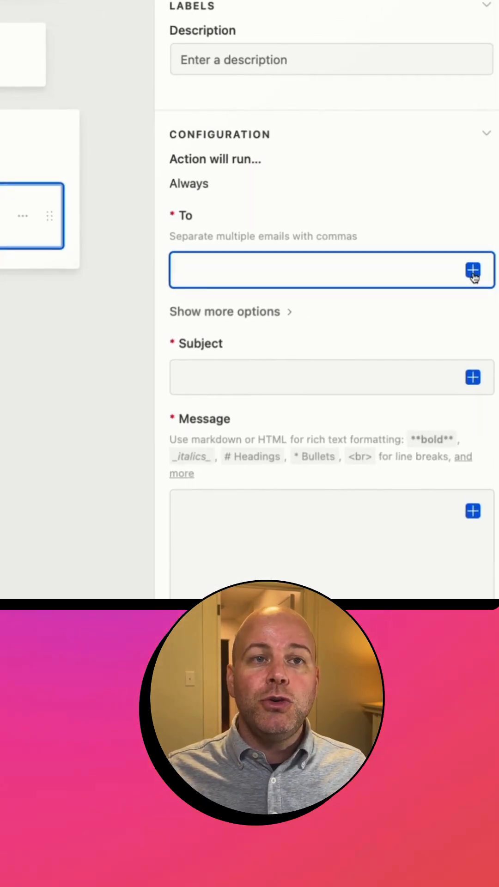
pyautogui.click(472, 270)
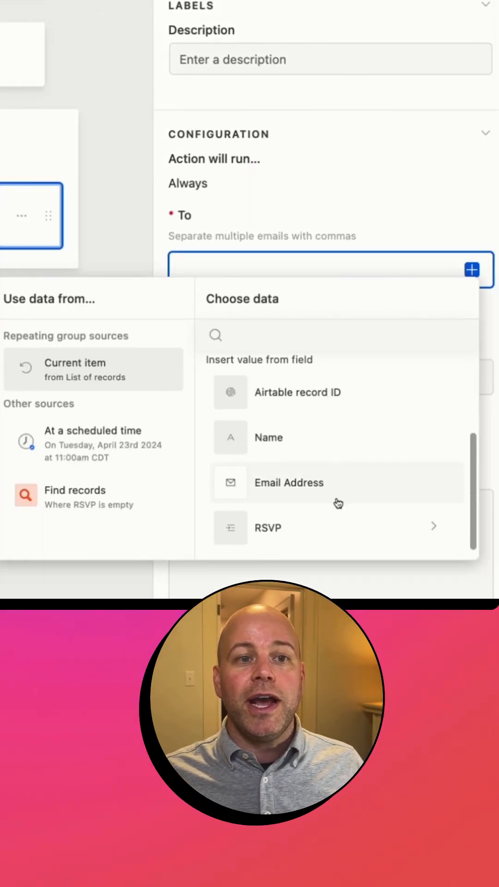
pyautogui.click(288, 482)
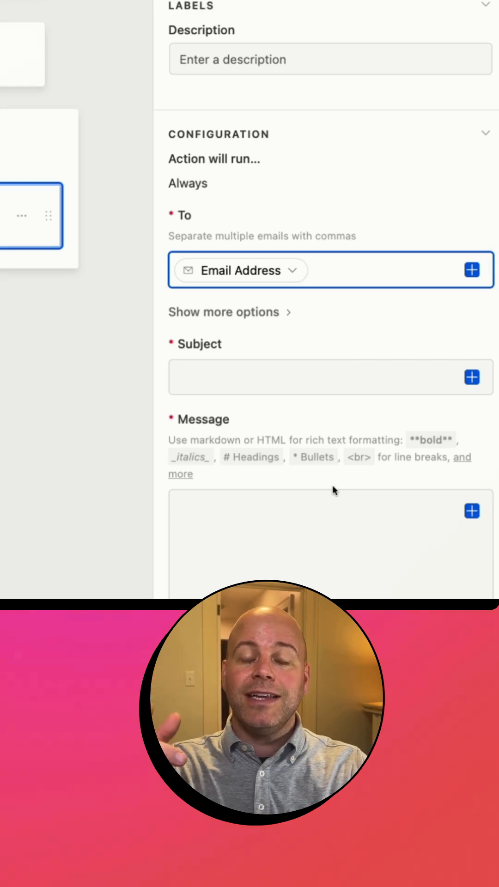